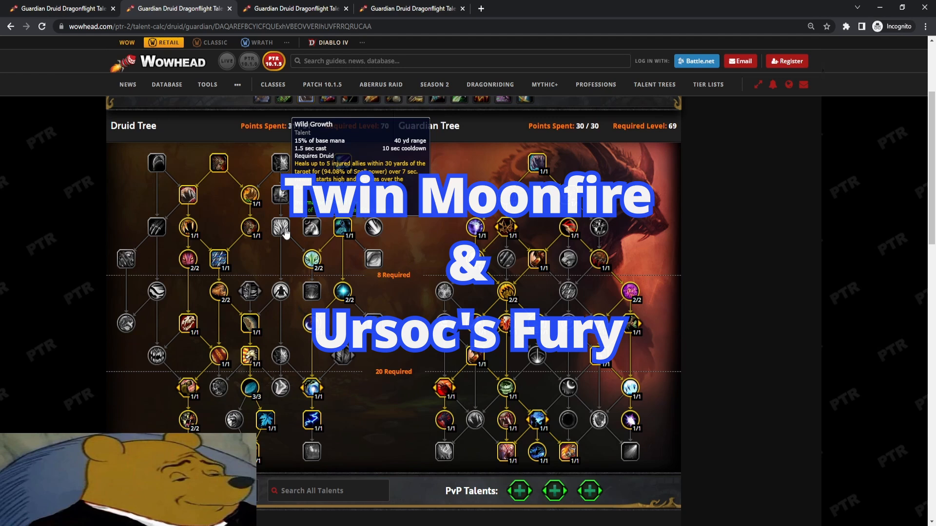
mouse_move(630, 389)
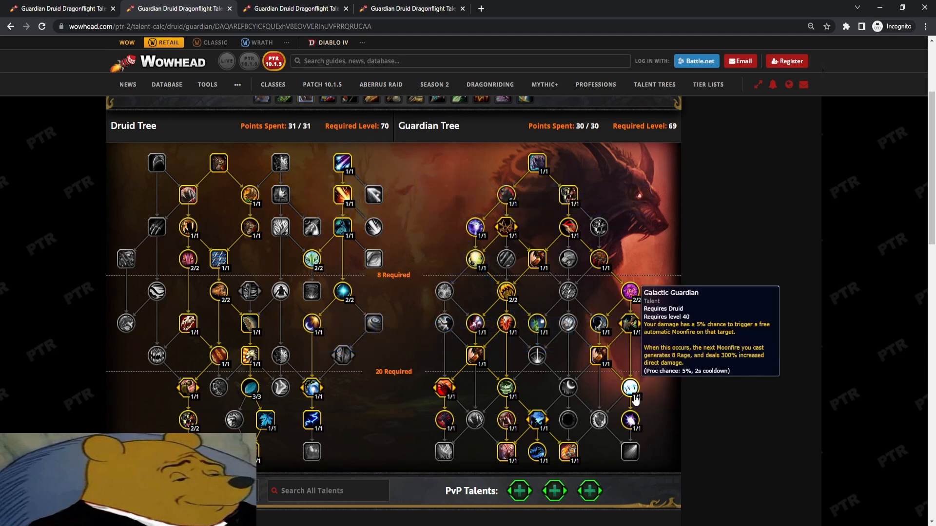
mouse_move(635, 400)
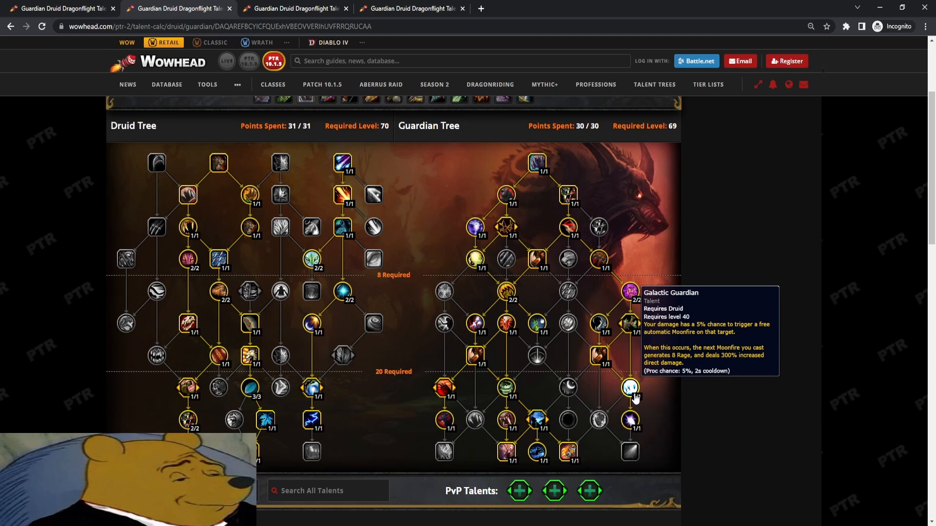
mouse_move(678, 406)
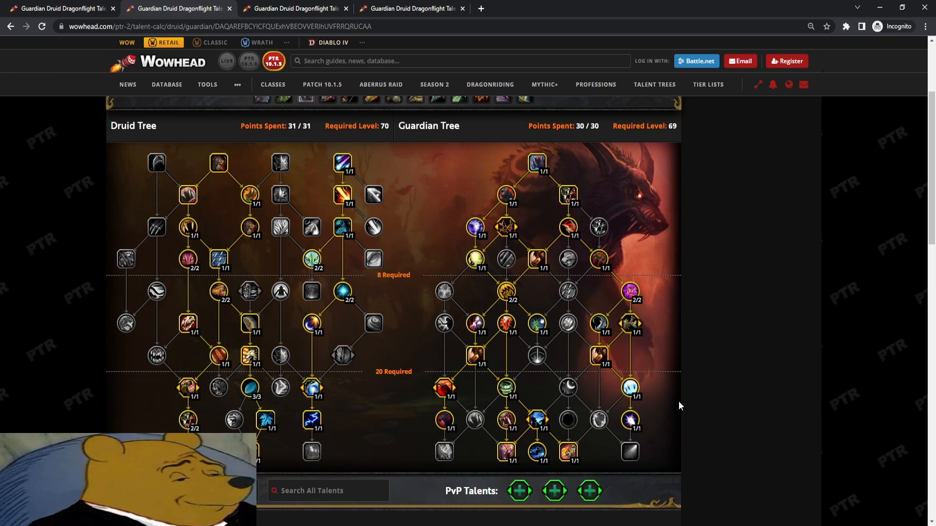
mouse_move(718, 404)
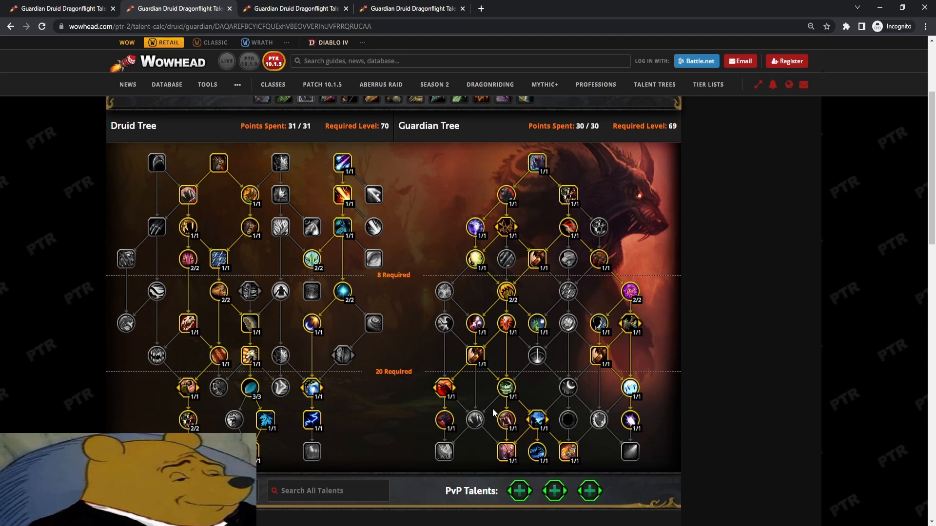
mouse_move(630, 435)
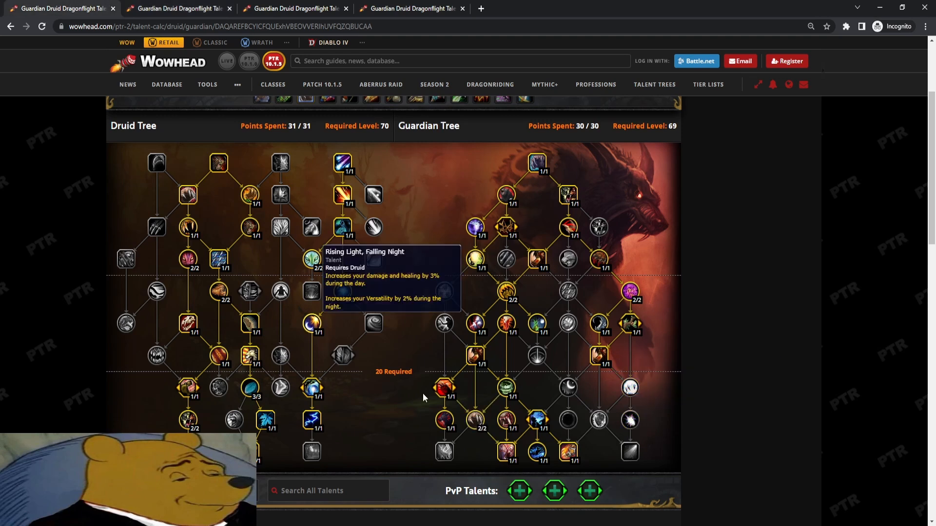
Step: Show the Guardian build with both Galactic Guardian and Elune's Favored at 30/30 points
click(630, 388)
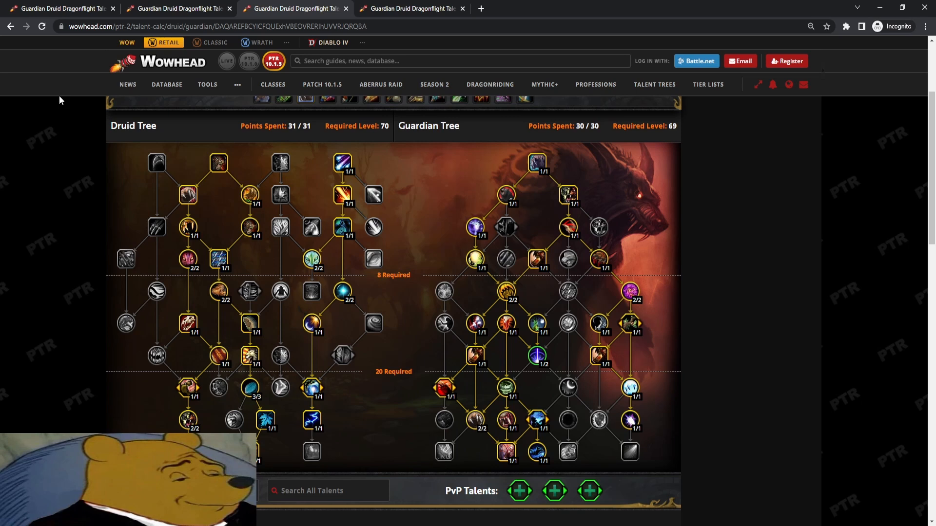
mouse_move(447, 247)
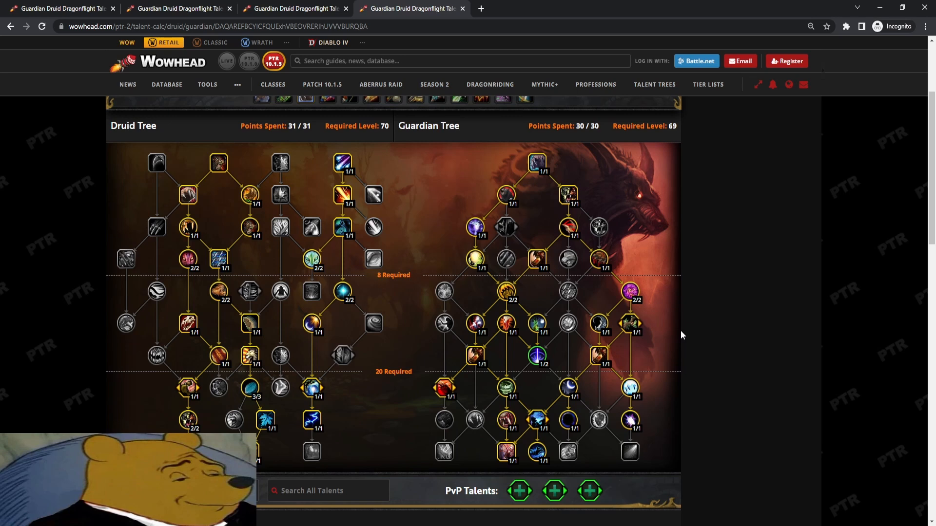
mouse_move(522, 312)
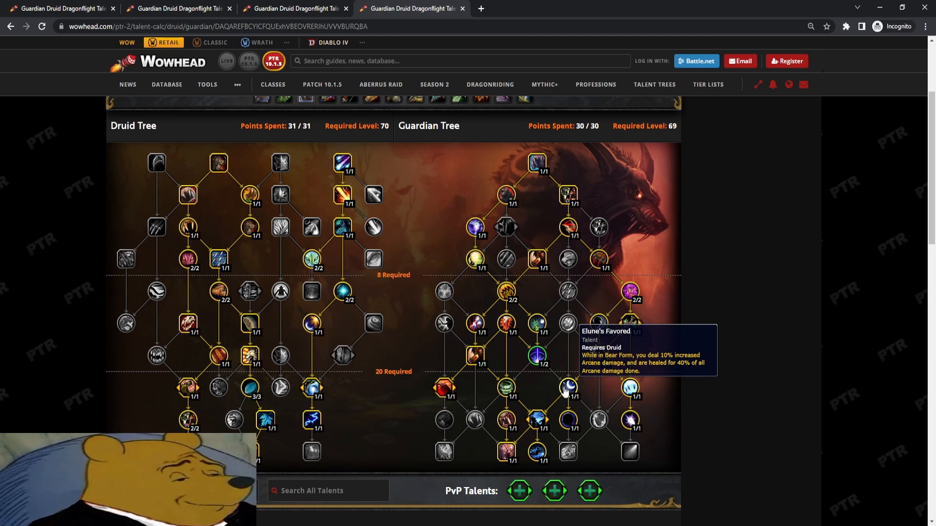
mouse_move(566, 367)
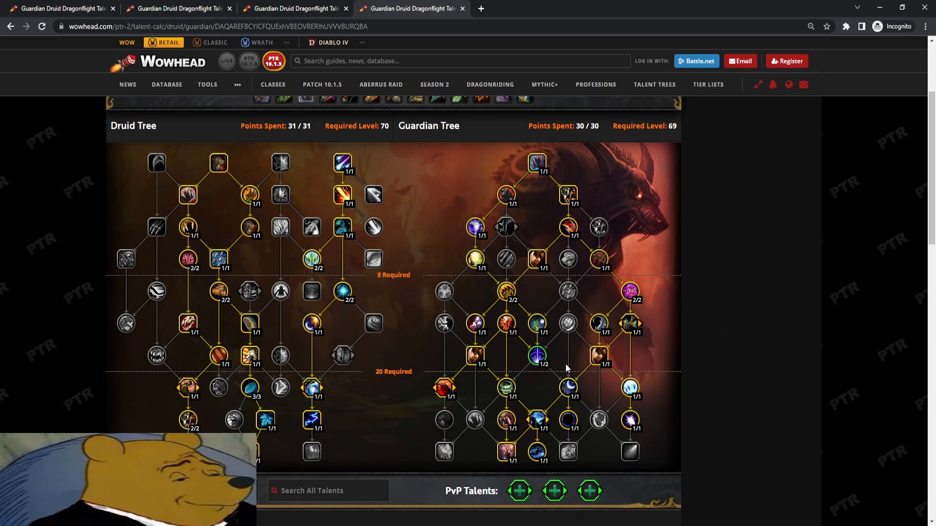
mouse_move(547, 385)
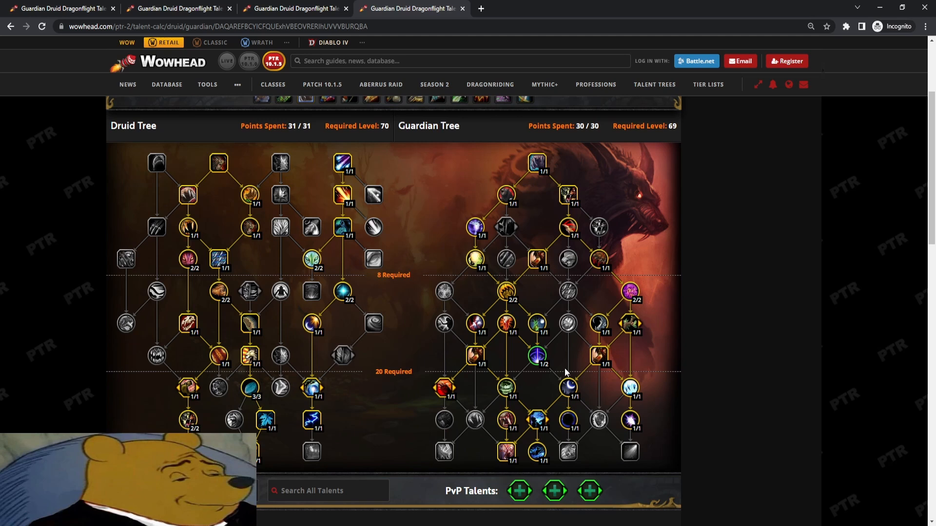
mouse_move(475, 421)
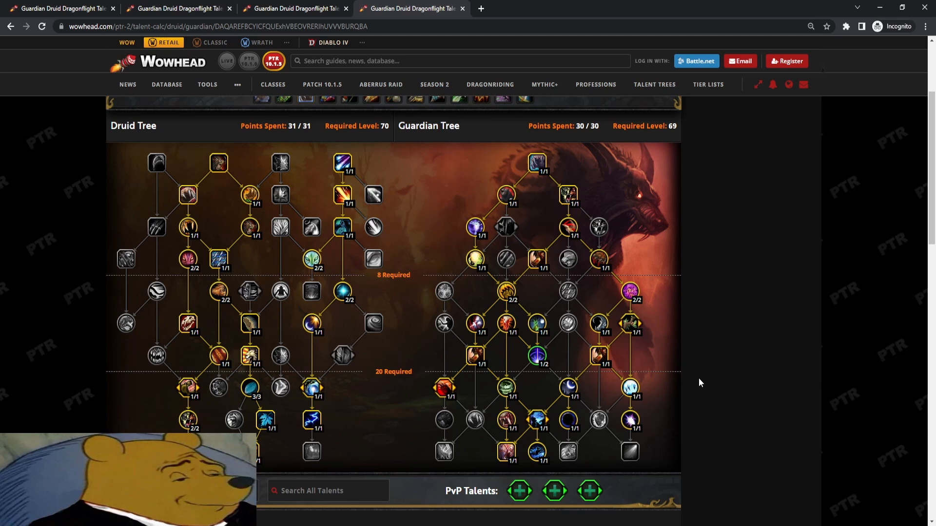
mouse_move(444, 388)
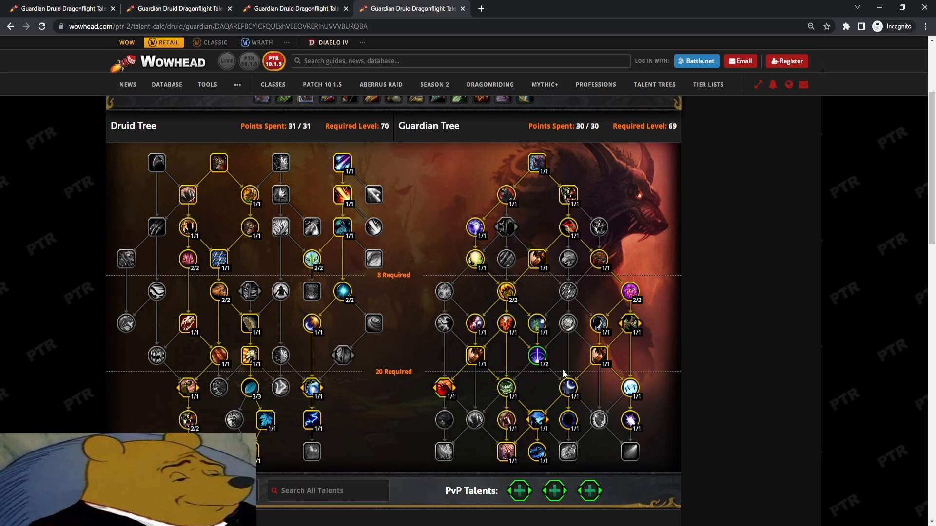
mouse_move(555, 381)
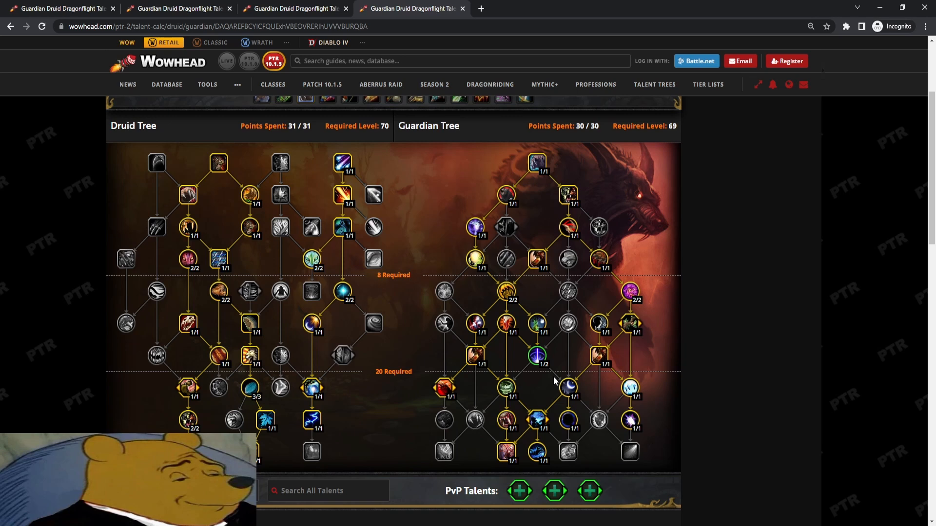
mouse_move(567, 388)
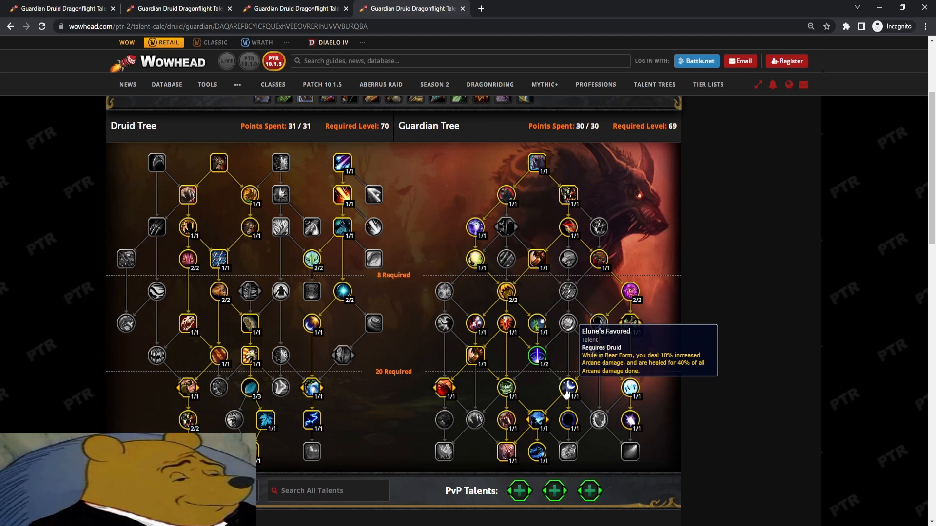
mouse_move(538, 393)
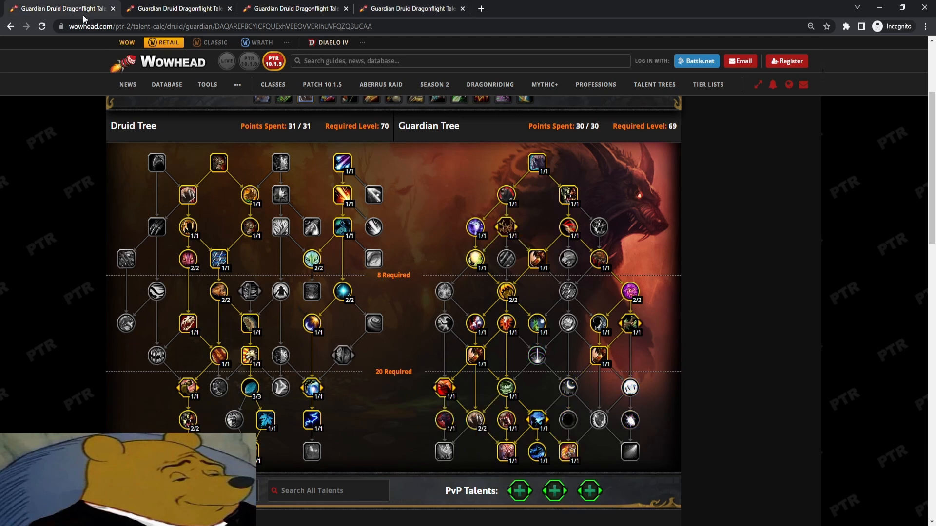
mouse_move(304, 242)
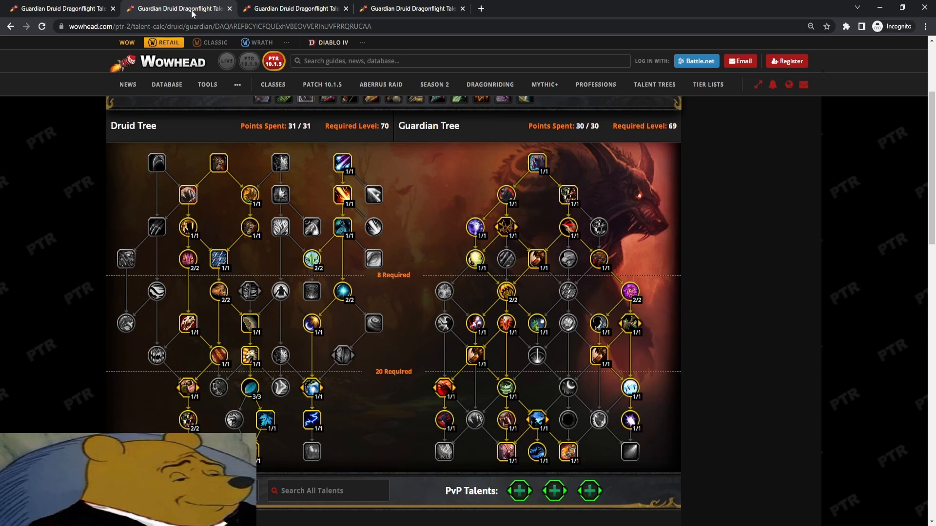
mouse_move(268, 101)
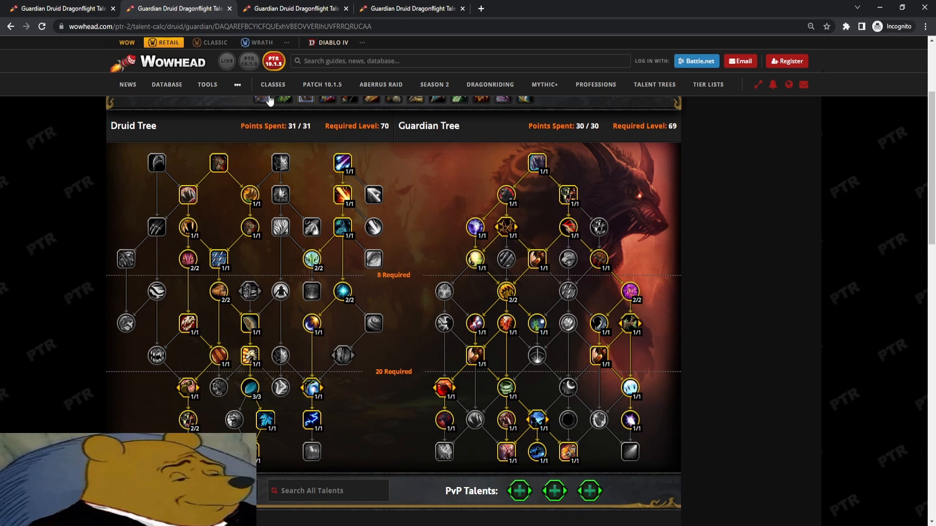
mouse_move(670, 428)
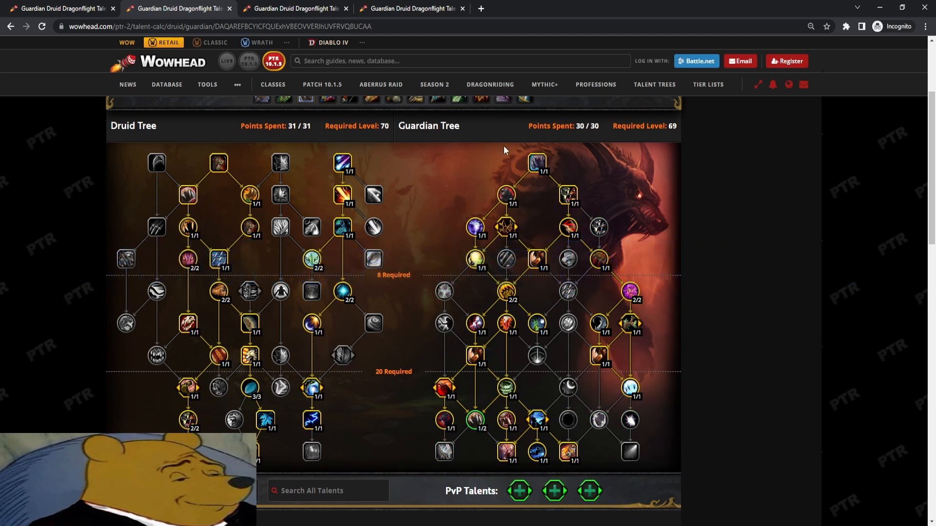
mouse_move(630, 388)
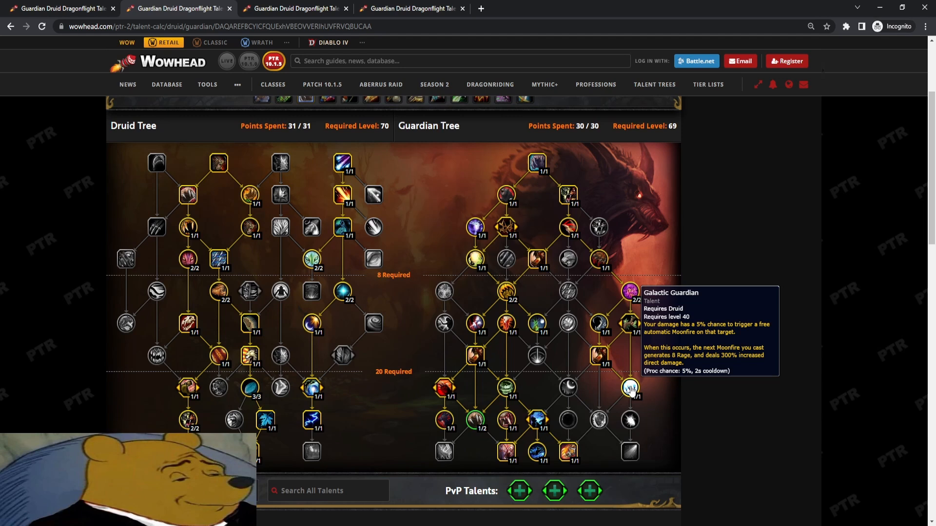
mouse_move(692, 321)
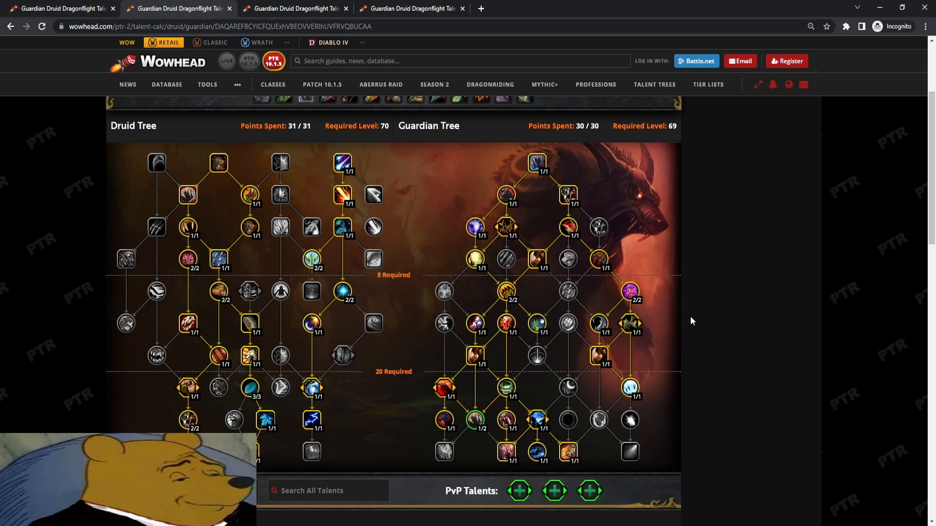
mouse_move(622, 412)
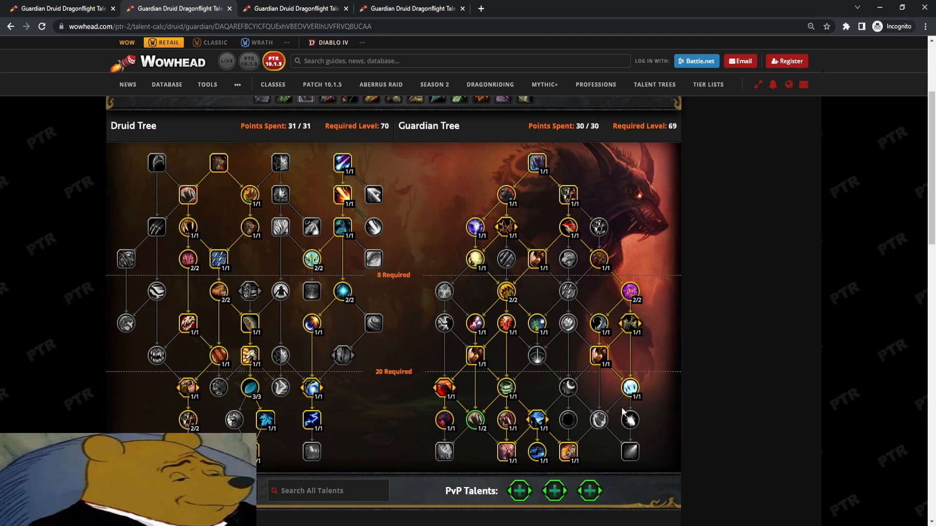
mouse_move(629, 389)
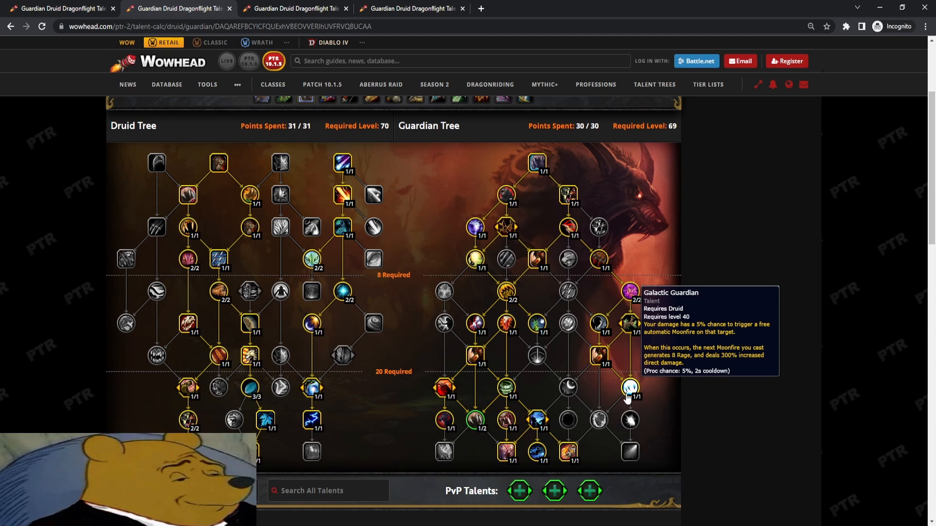
mouse_move(638, 396)
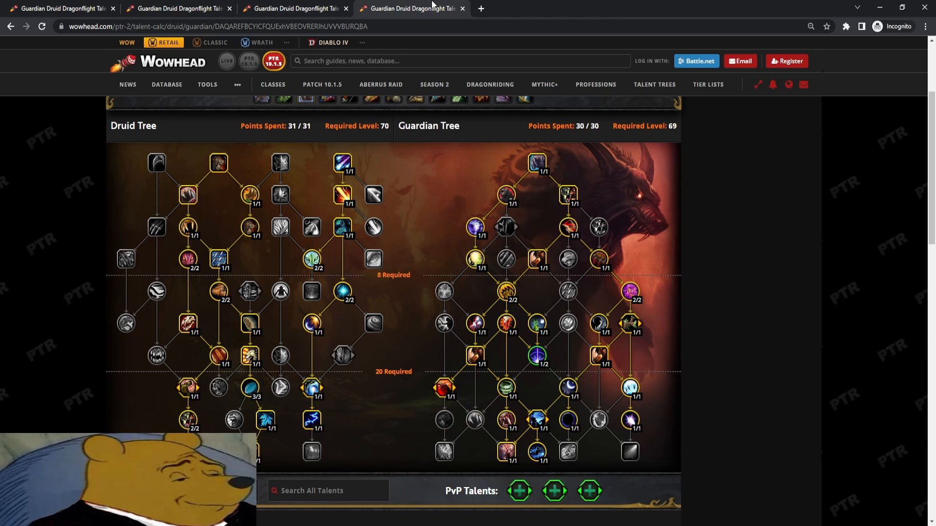
mouse_move(506, 292)
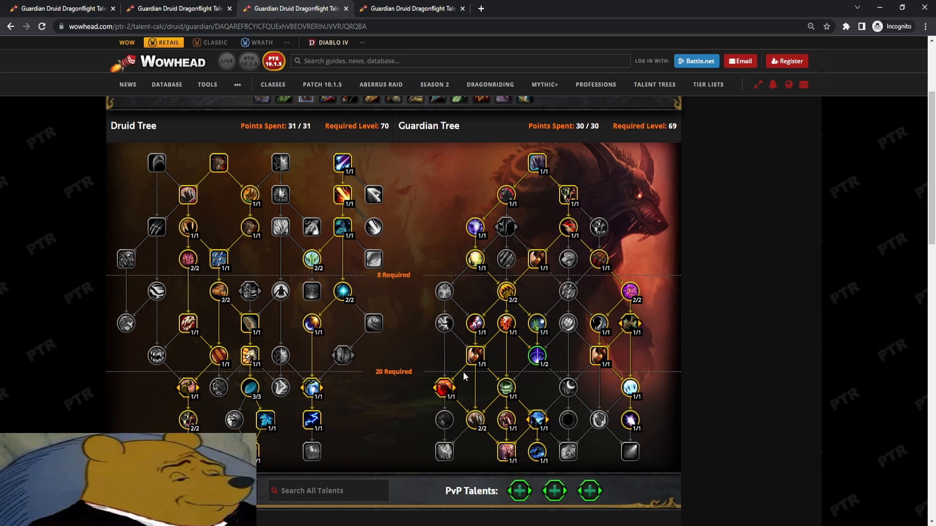
mouse_move(631, 420)
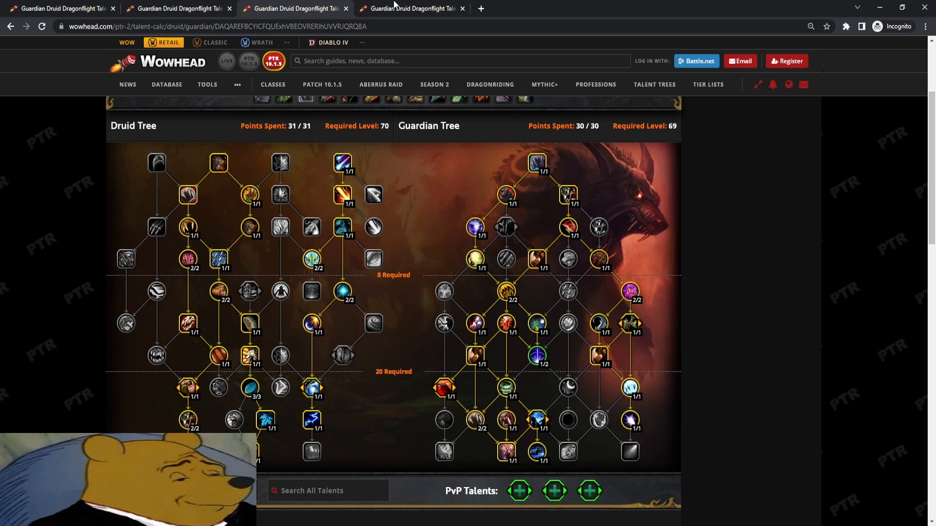
mouse_move(567, 421)
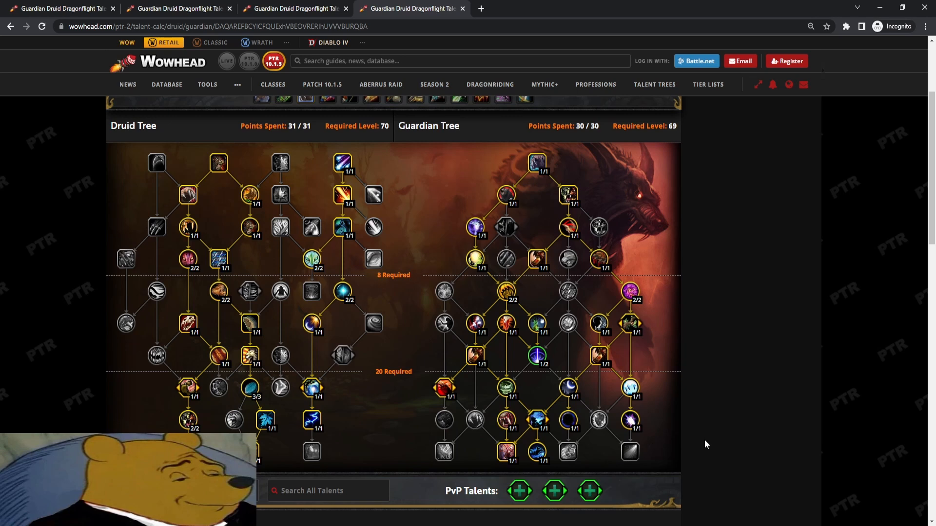
mouse_move(630, 388)
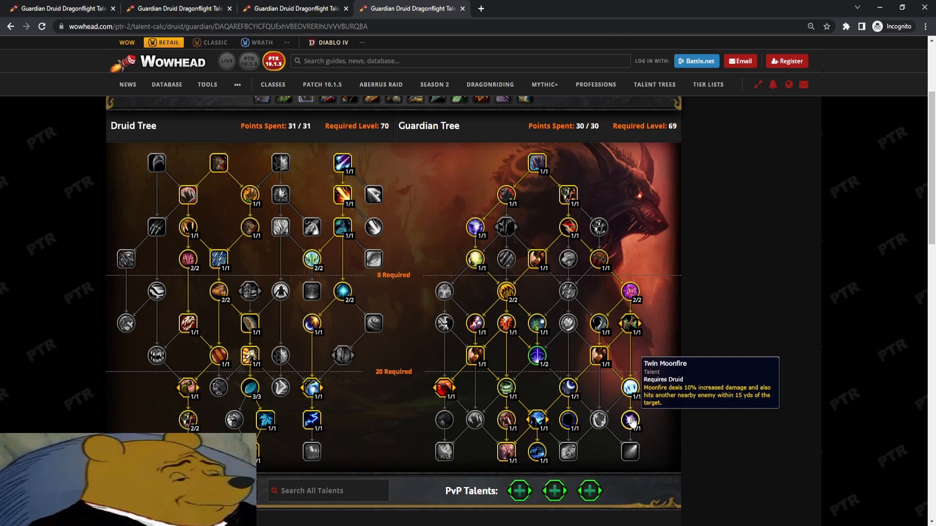
mouse_move(726, 393)
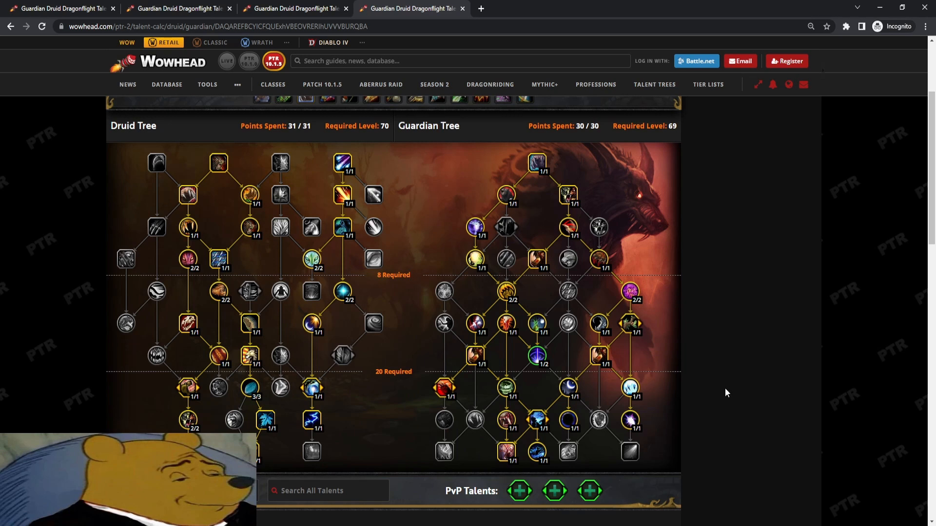